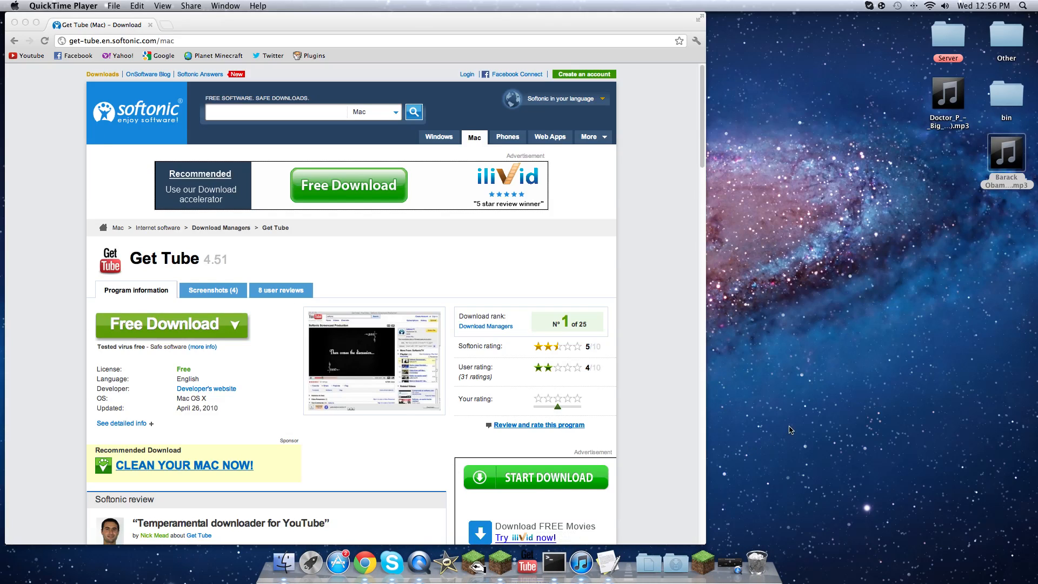
pyautogui.moveTo(500, 544)
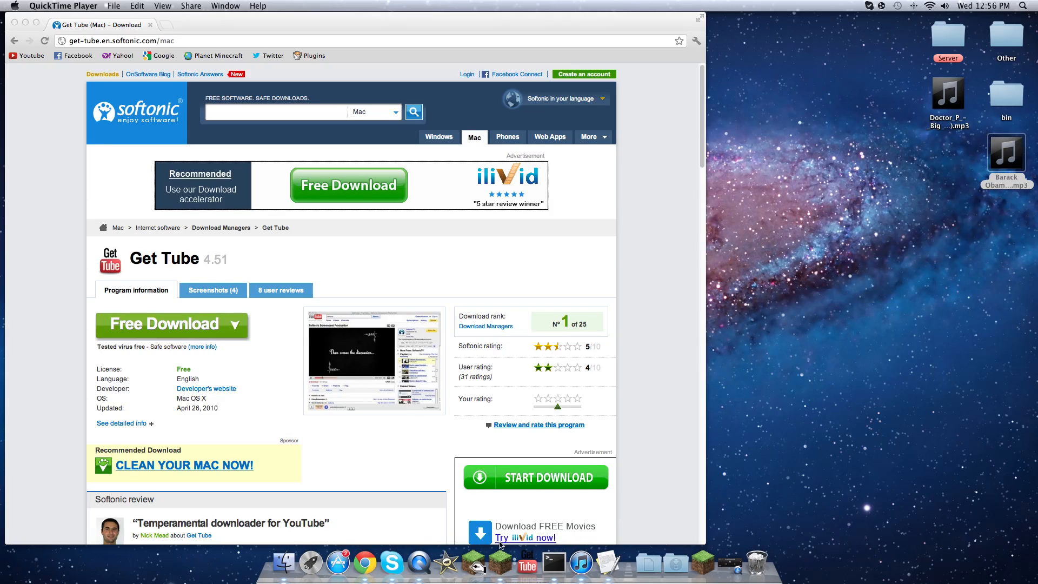
pyautogui.moveTo(244, 185)
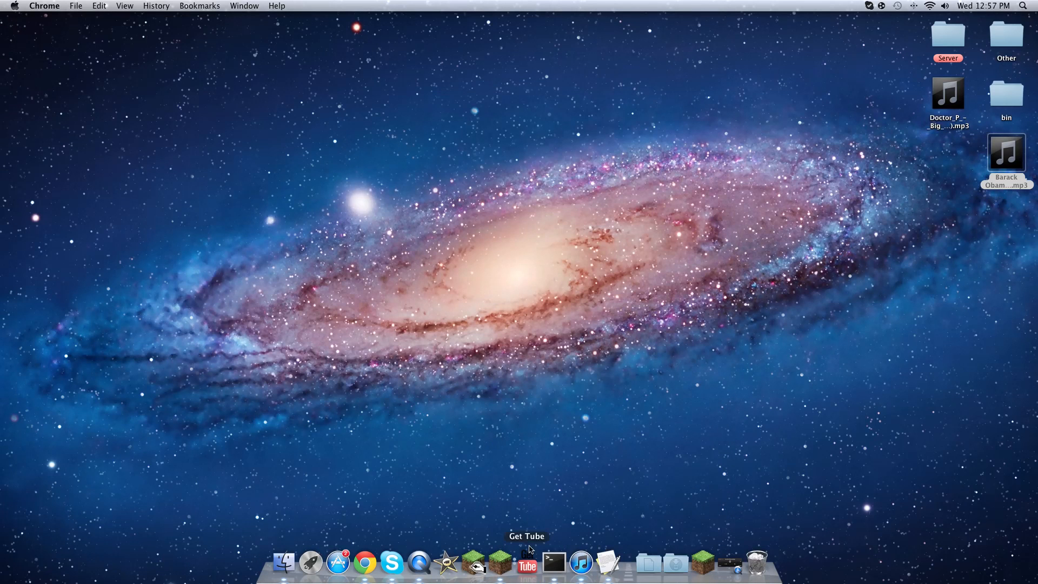
# - Launch Get Tube, choose Later on the donation prompt, and maximize the window
pyautogui.click(526, 562)
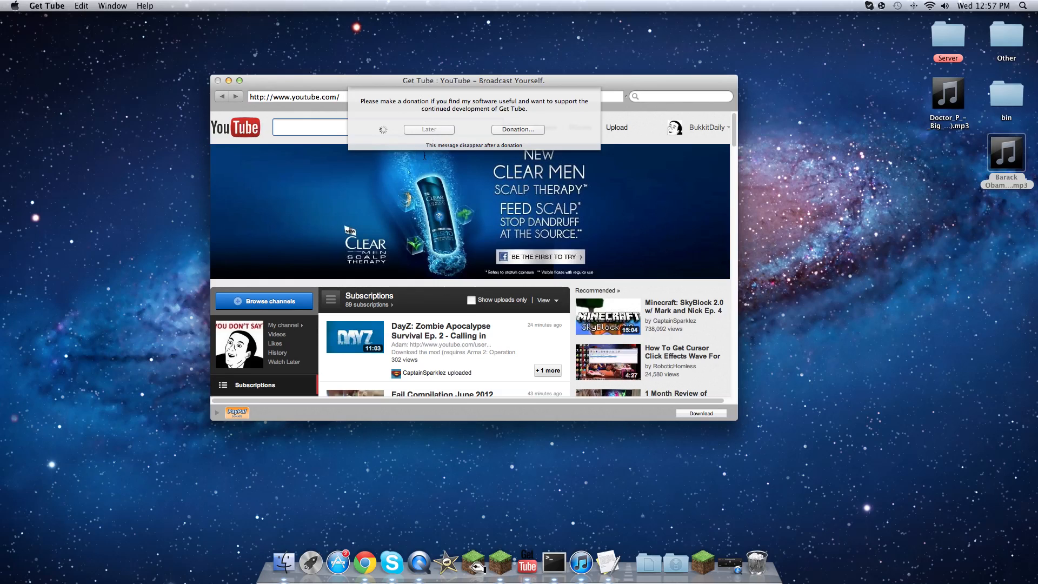
pyautogui.click(429, 129)
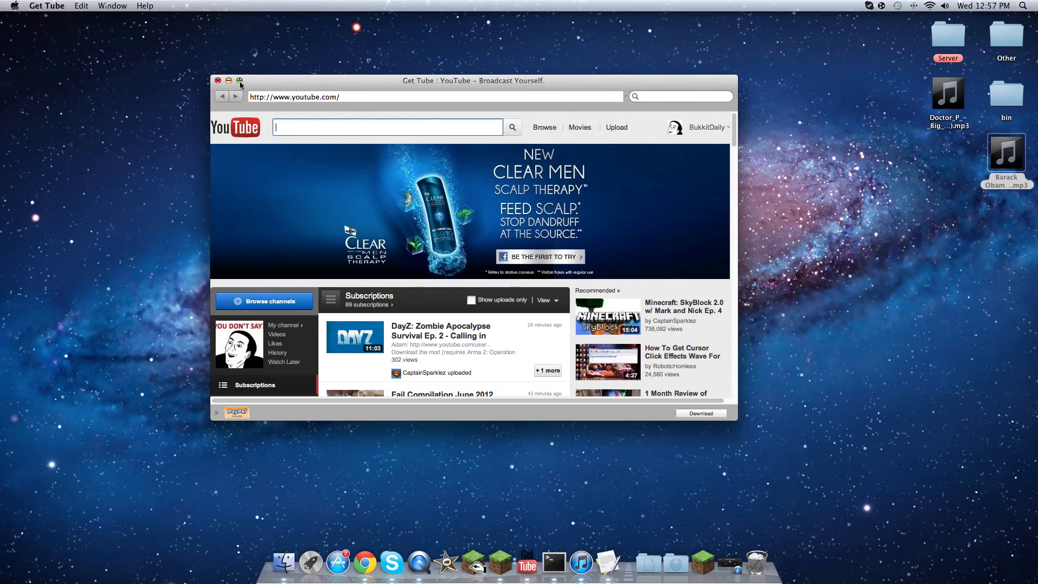
pyautogui.click(239, 81)
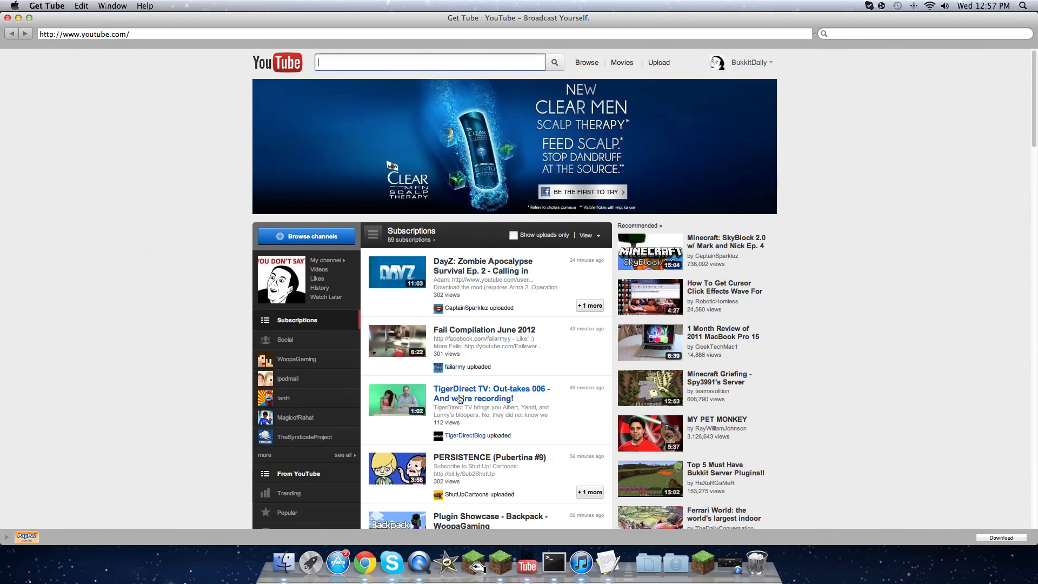
# - Search YouTube for 'evenmore stuff' and open the Even More Stuff video page
pyautogui.scroll(-3)
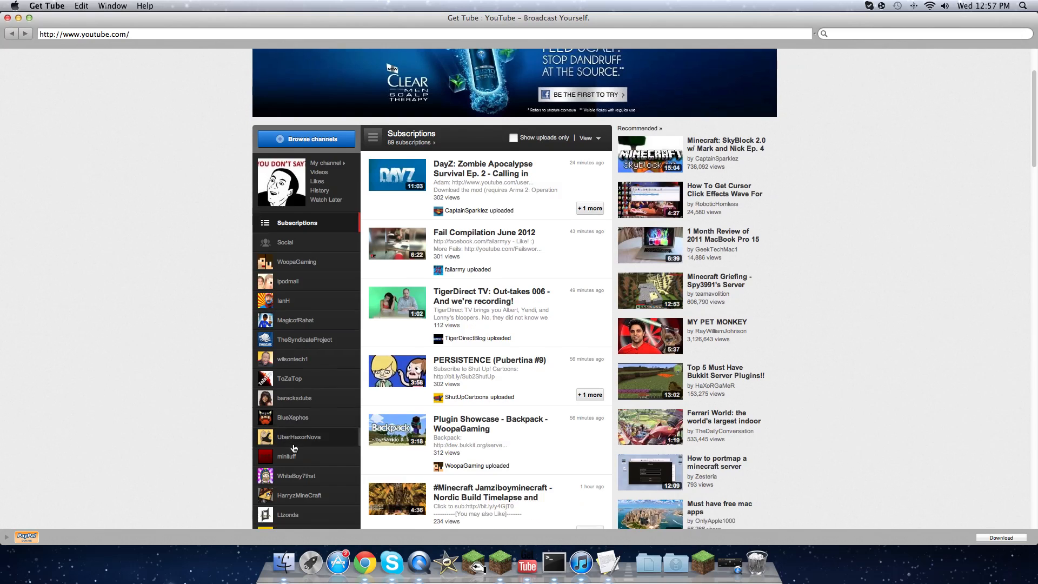
pyautogui.scroll(-3)
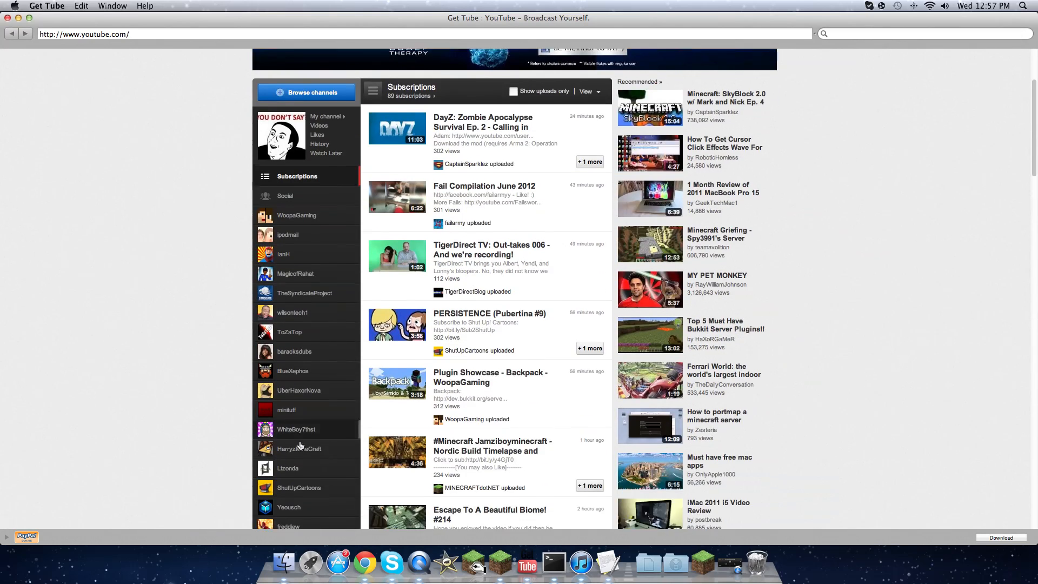
pyautogui.scroll(-3)
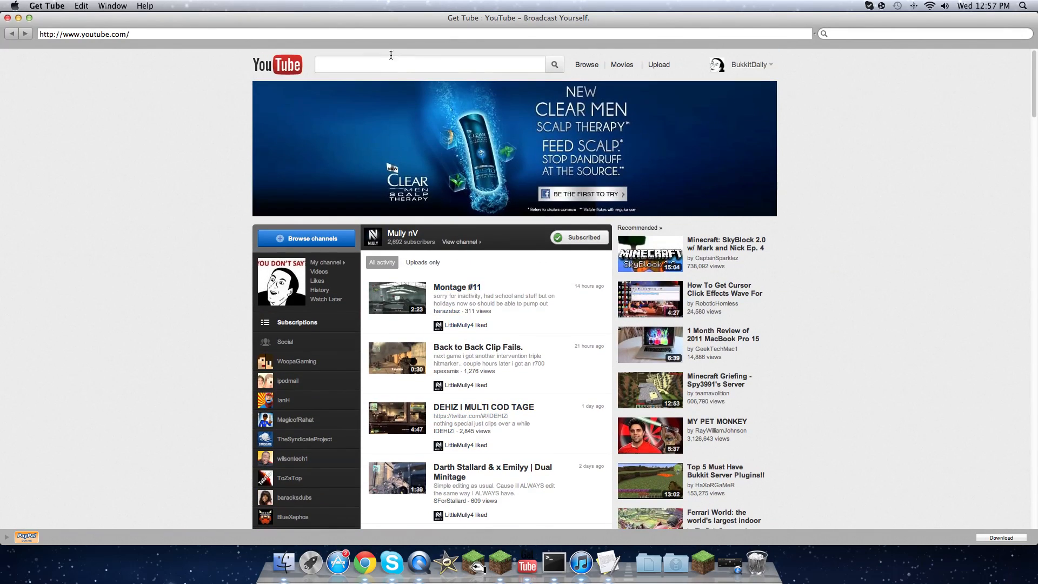
pyautogui.write('evenmore stuff')
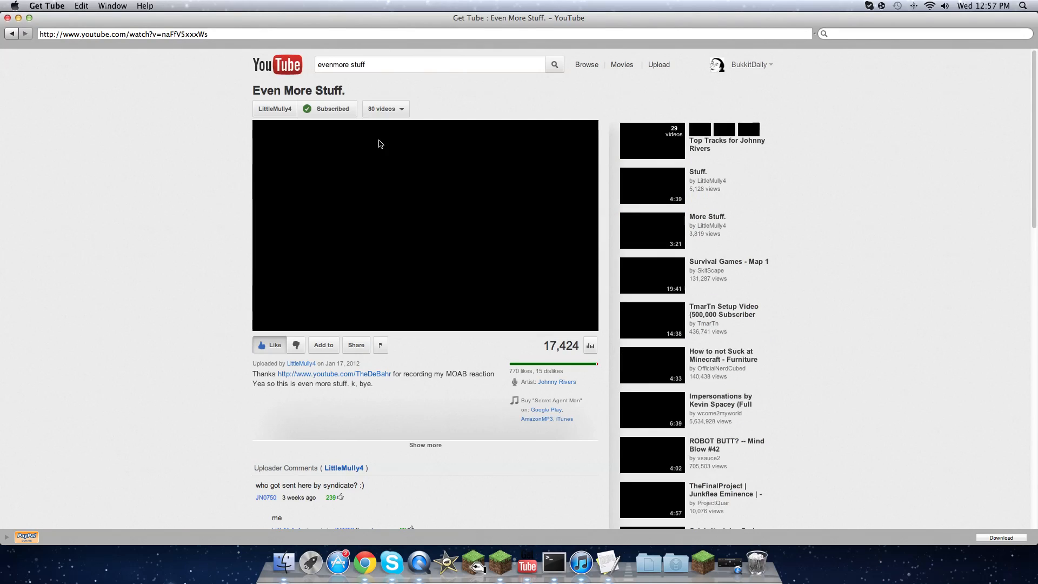
# - Download Even More Stuff as Video (.mp4) rather than mp3, and show the download queue
pyautogui.click(415, 224)
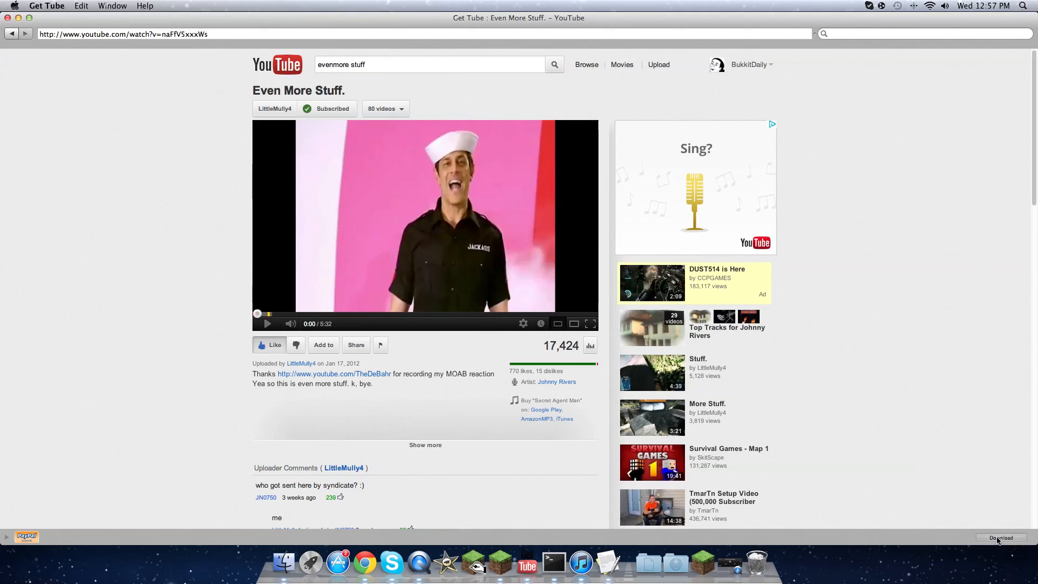
pyautogui.click(1000, 537)
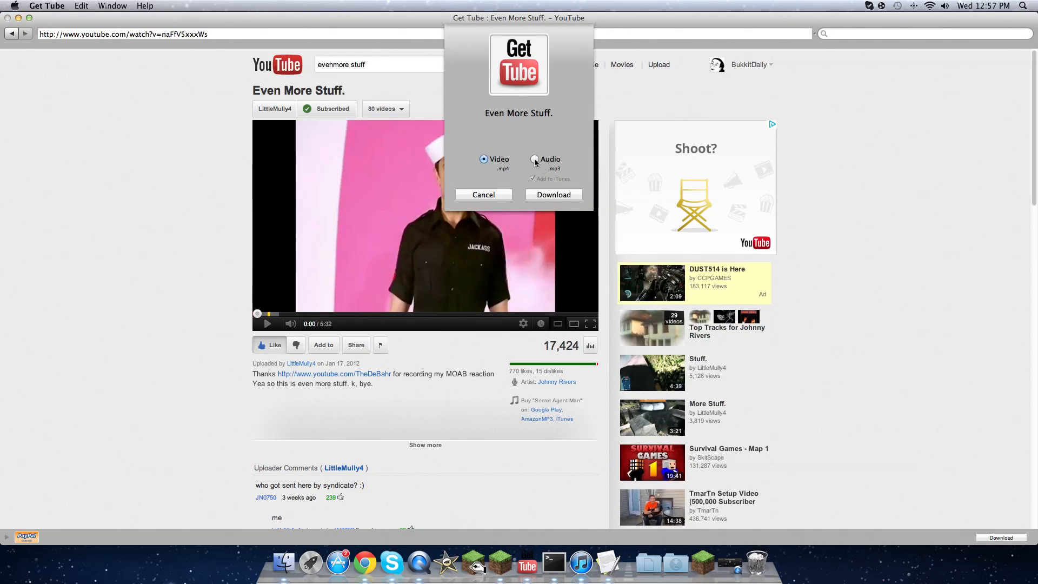
pyautogui.click(534, 159)
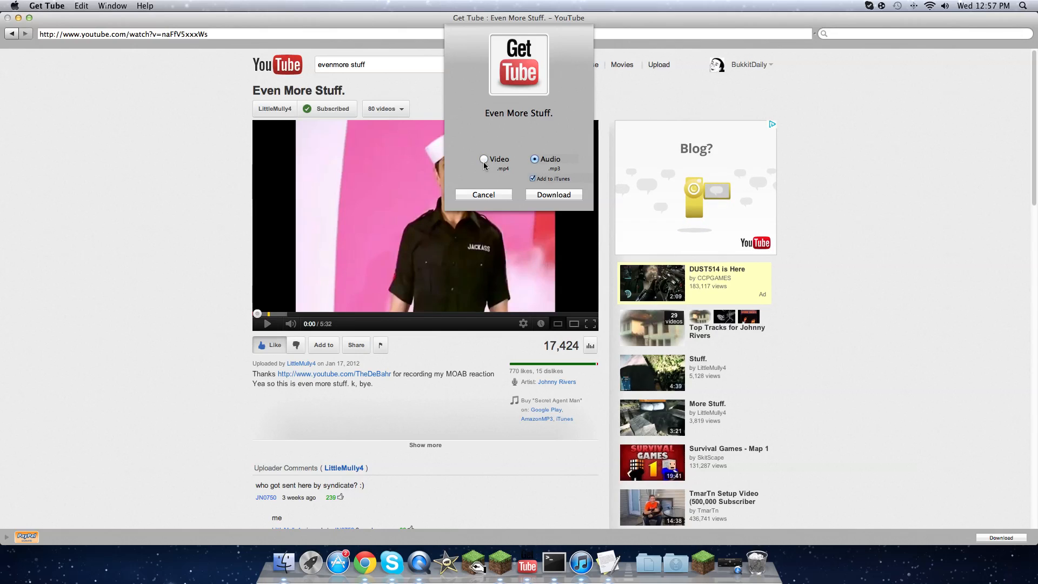
pyautogui.click(484, 158)
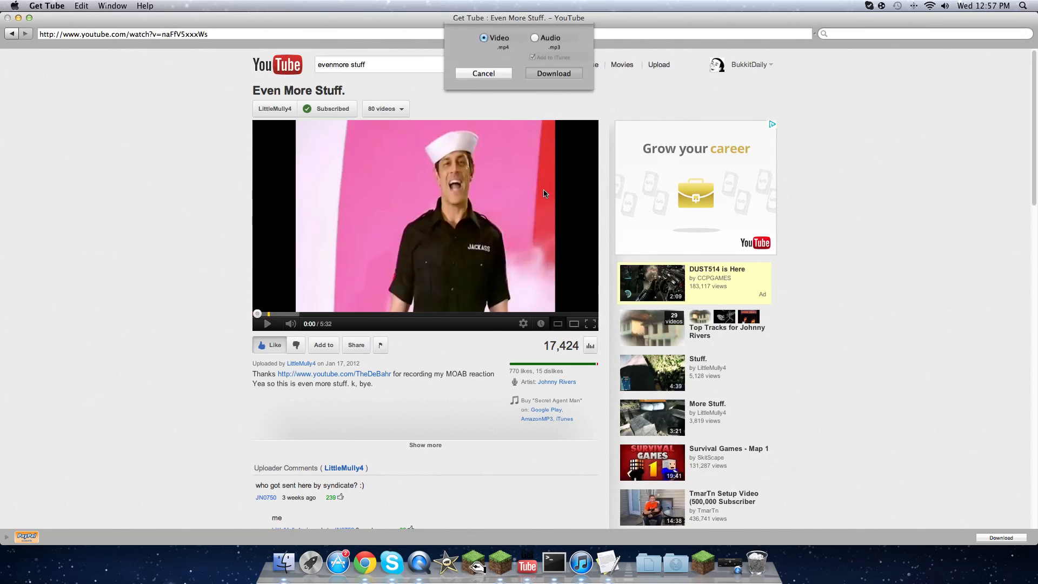
pyautogui.click(483, 73)
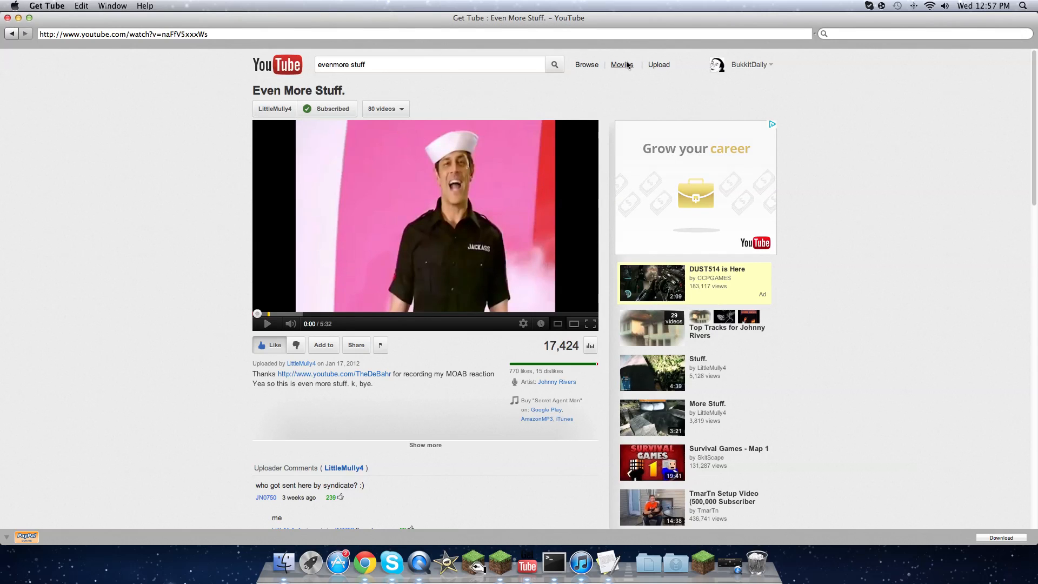
pyautogui.click(1001, 537)
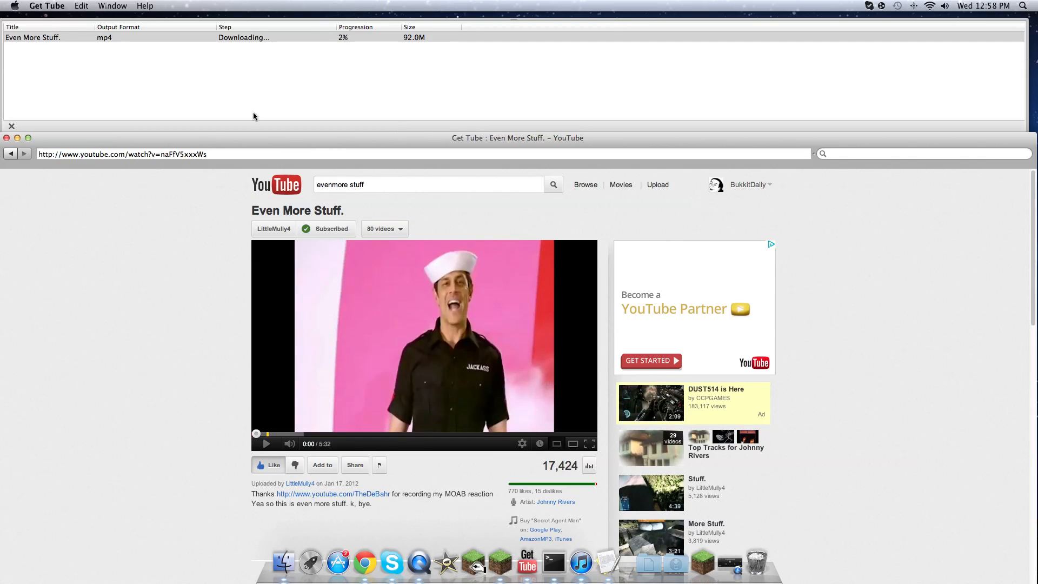
pyautogui.moveTo(17, 186)
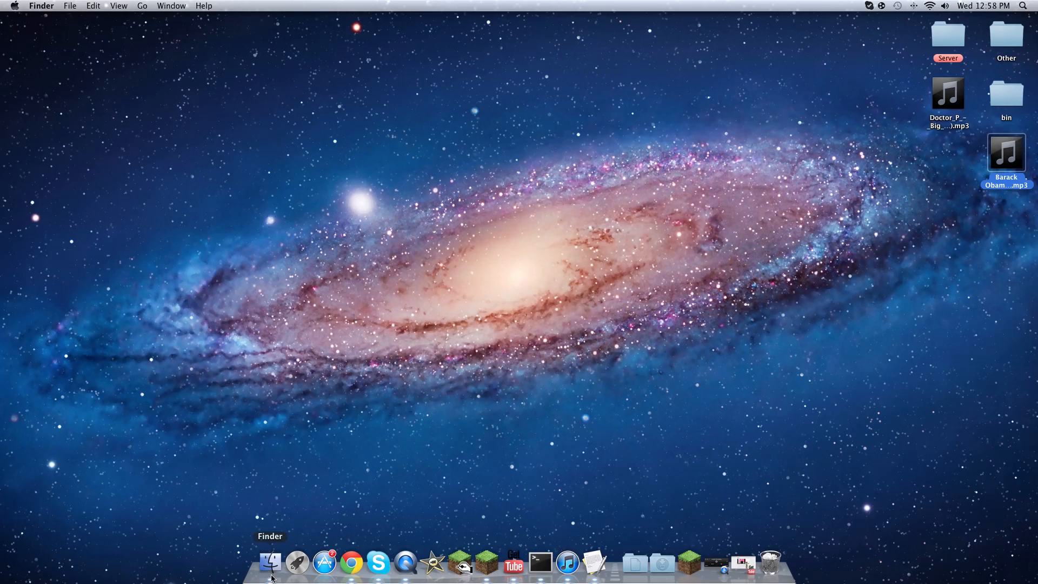
# - Open a Finder window on the Downloads folder
pyautogui.click(269, 562)
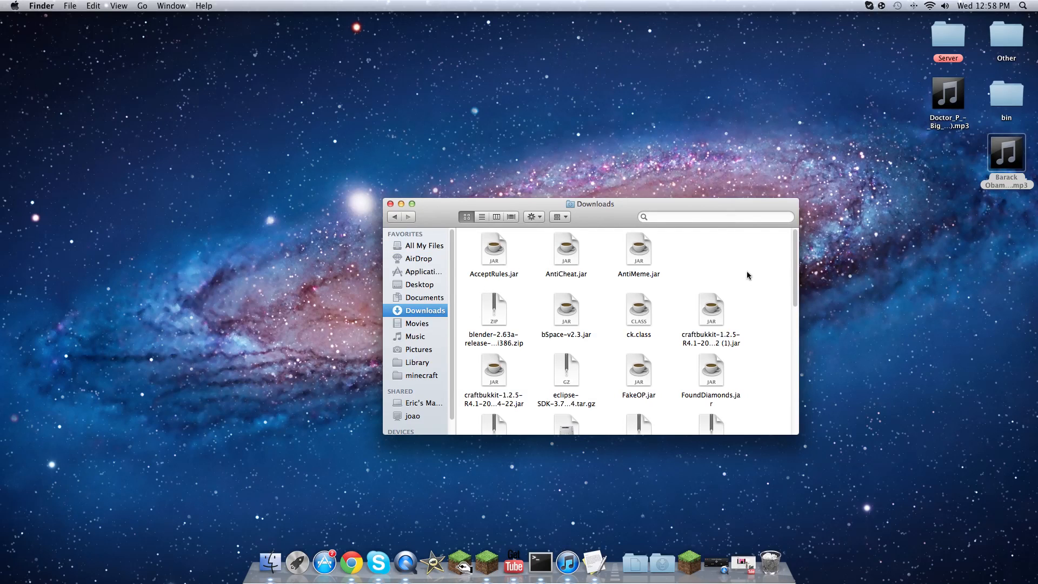
pyautogui.moveTo(495, 293)
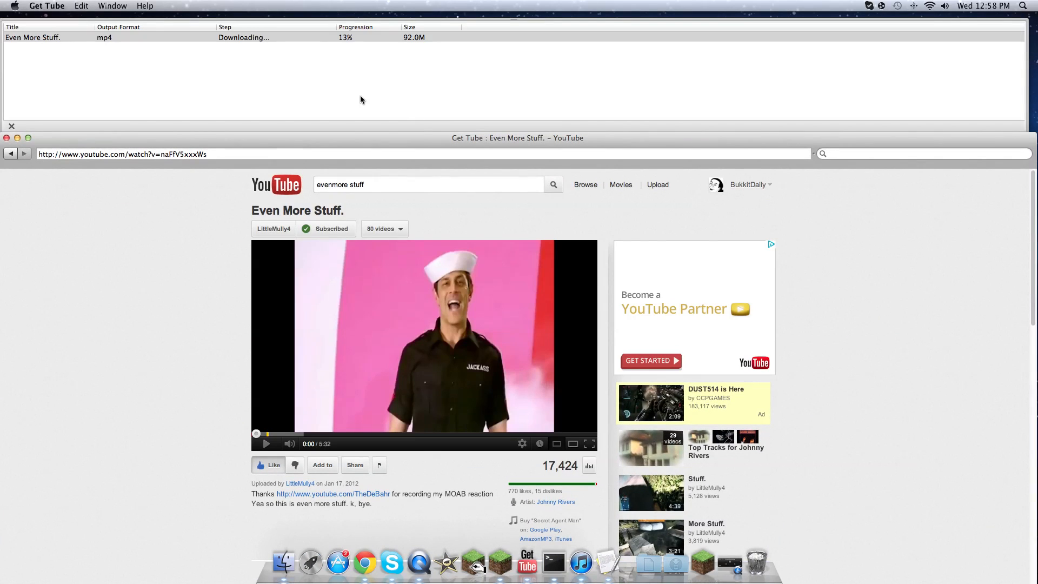
pyautogui.moveTo(198, 50)
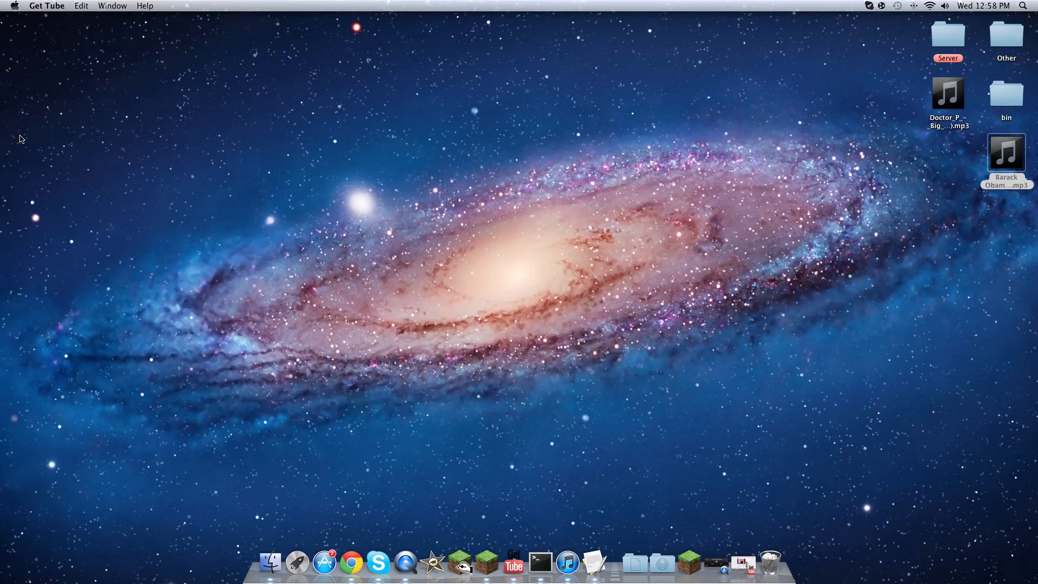
pyautogui.moveTo(442, 540)
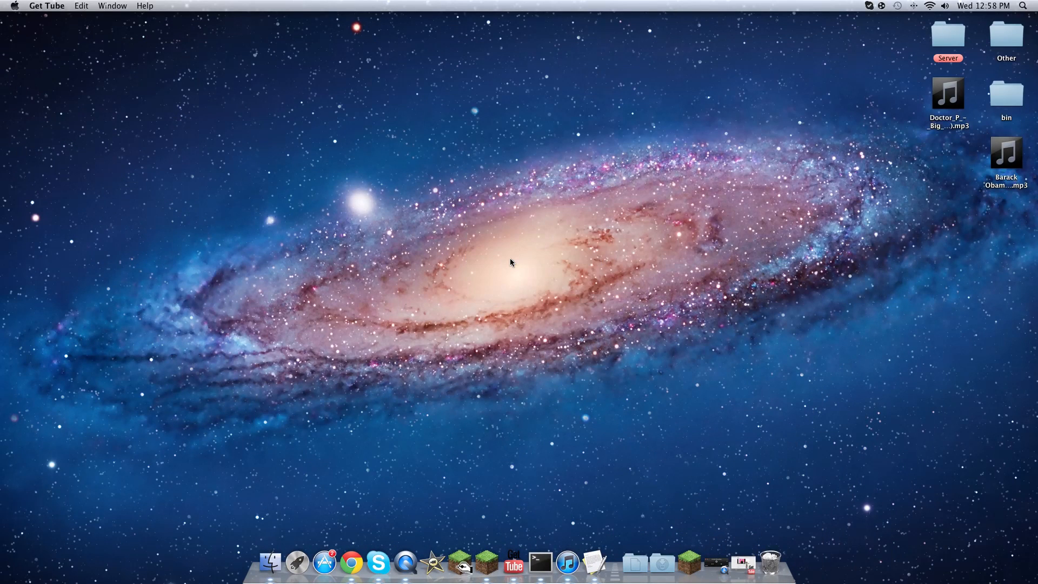
pyautogui.moveTo(783, 425)
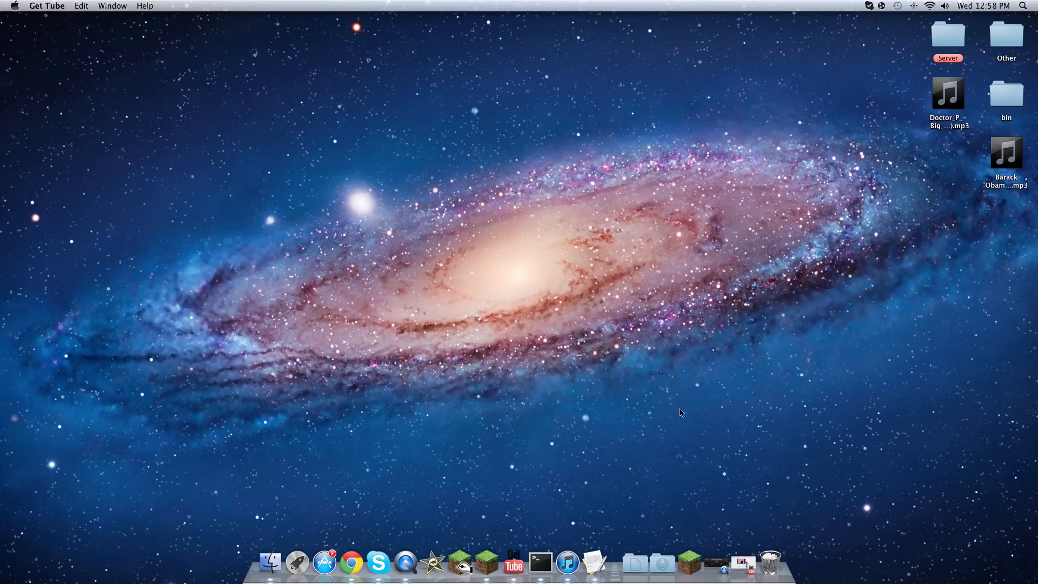
# - Open iTunes and drag the Barack Obama mp3 from the desktop into the Music library
pyautogui.click(566, 563)
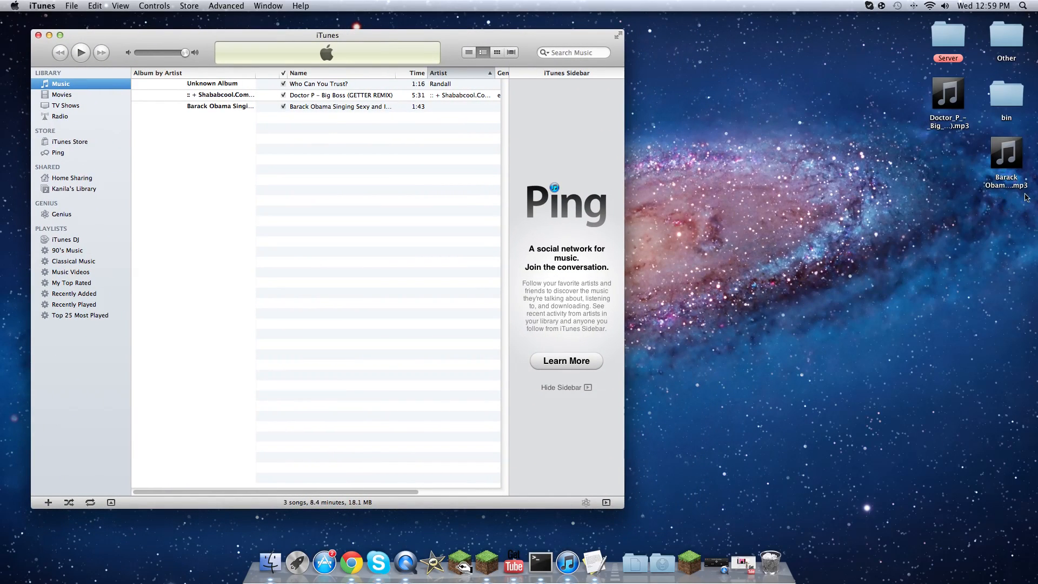
pyautogui.moveTo(1006, 152); pyautogui.dragTo(850, 206)
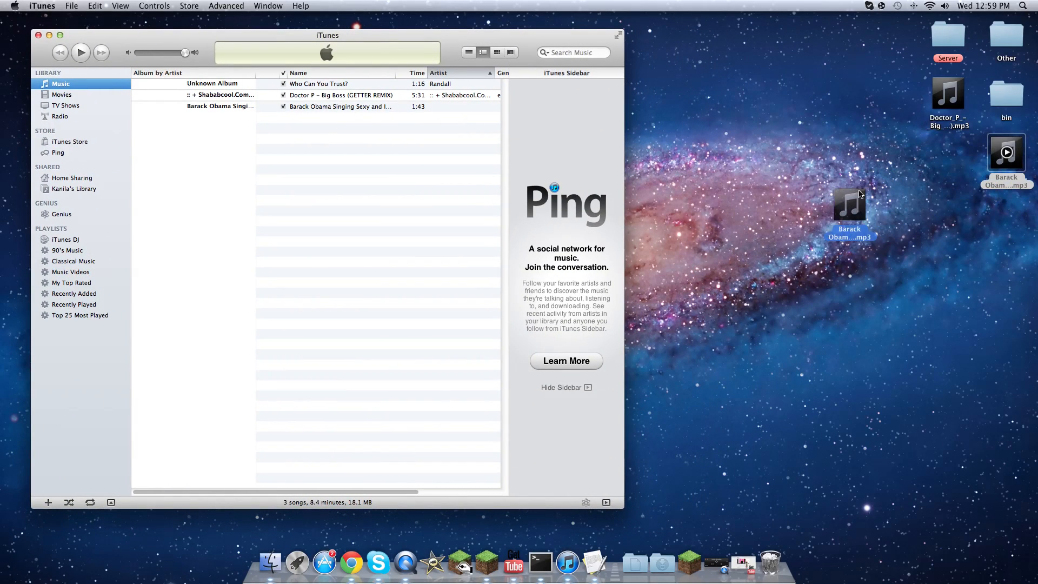
pyautogui.moveTo(850, 208); pyautogui.dragTo(63, 242)
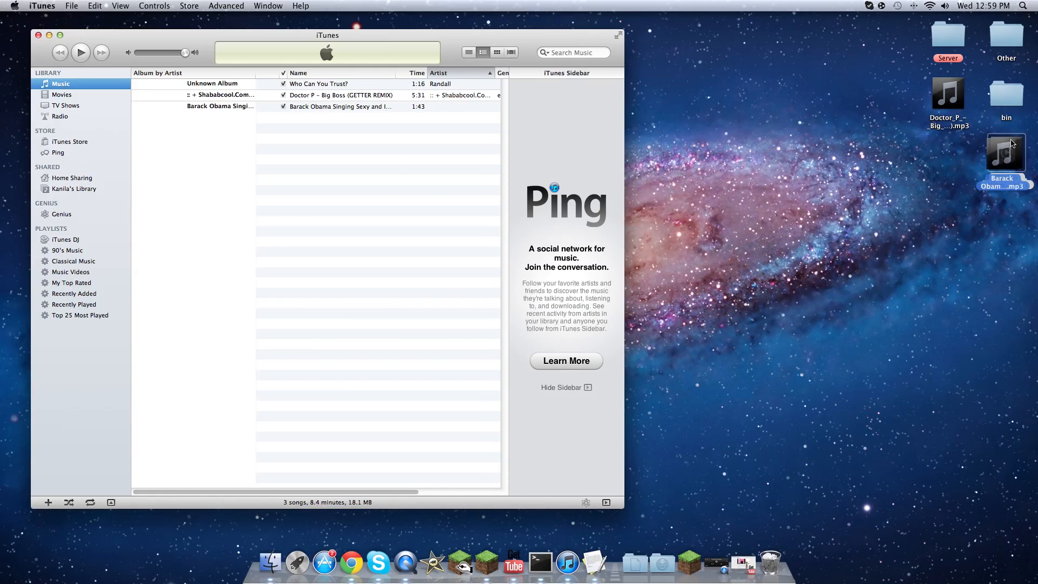
pyautogui.rightClick(1004, 153)
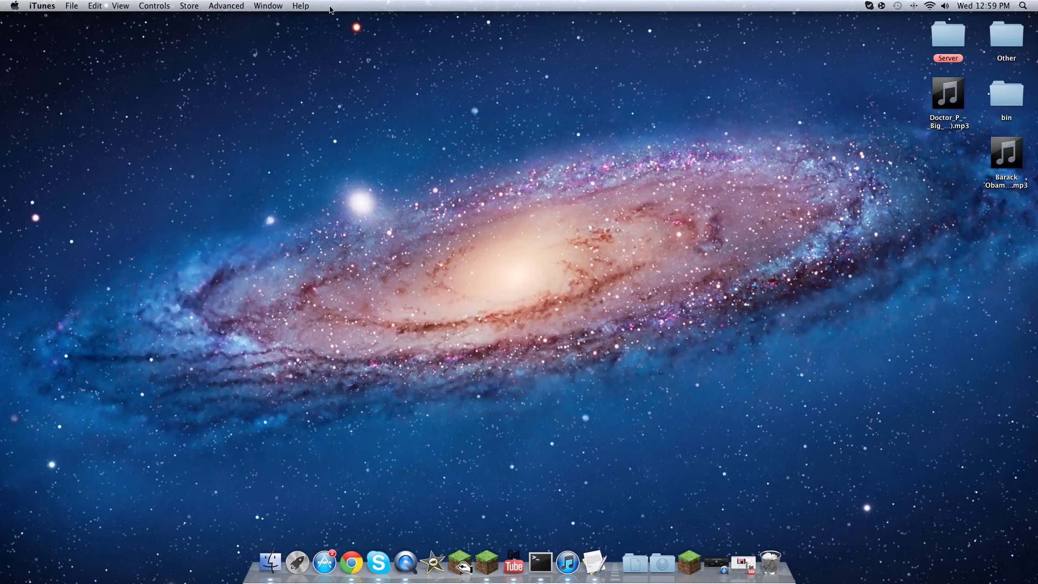
pyautogui.moveTo(271, 330)
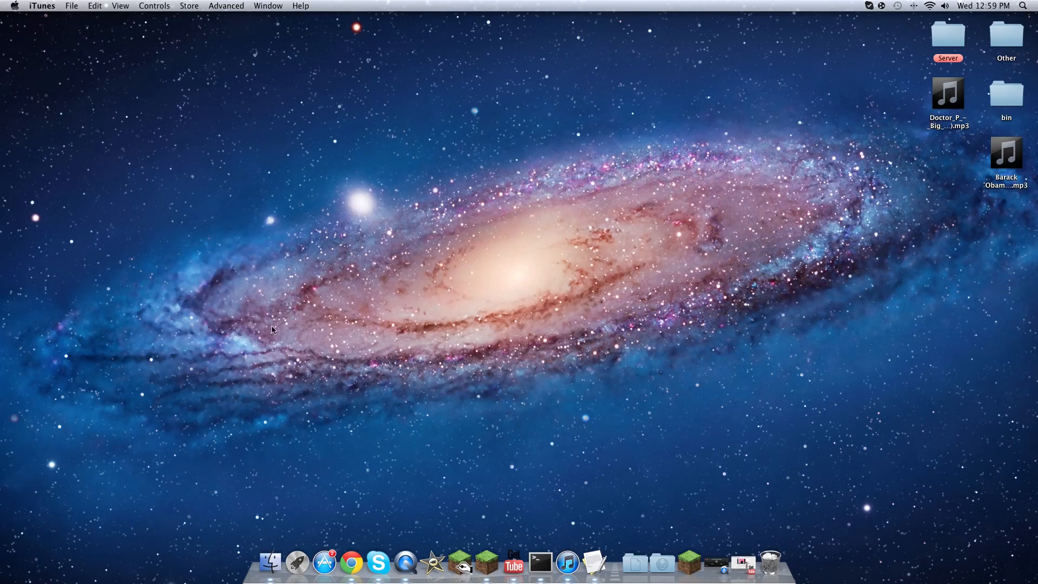